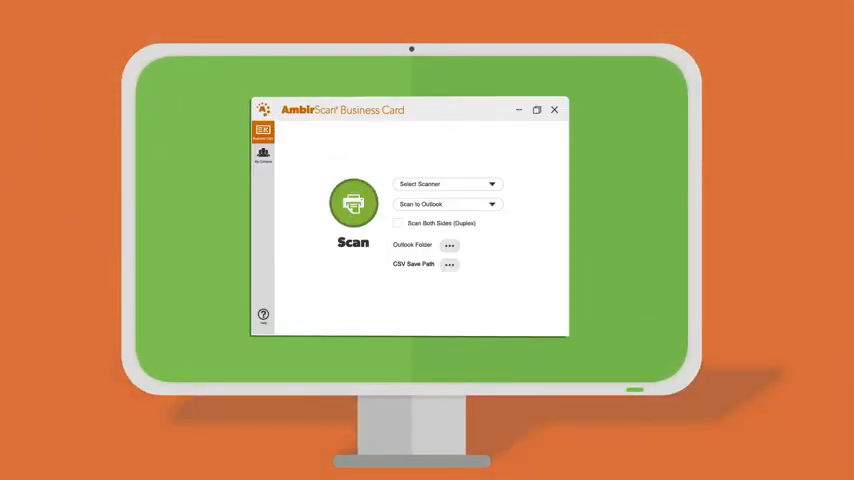
# Save the scanned card's extracted details as a contact and view the four-entry My Contacts list
pyautogui.click(353, 205)
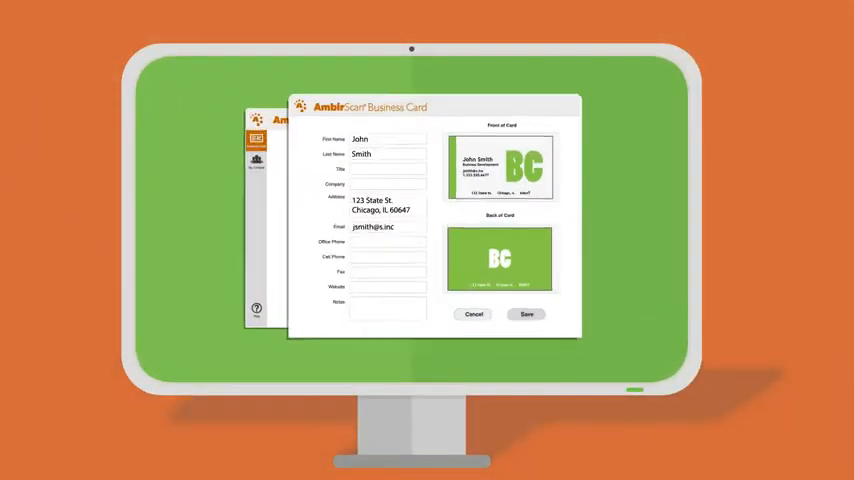
pyautogui.click(526, 314)
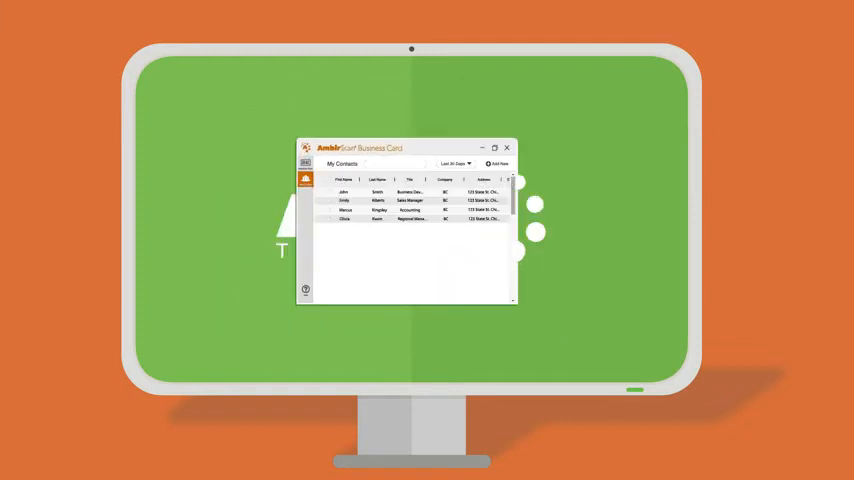